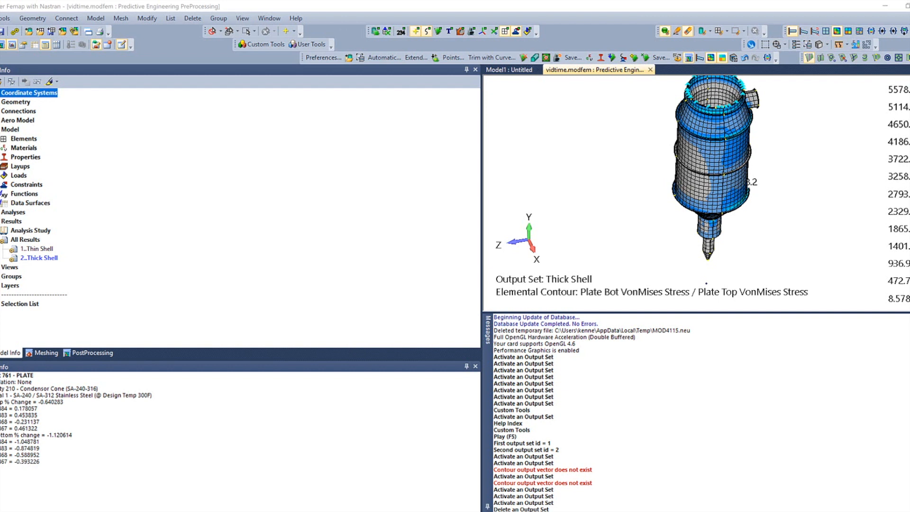
pyautogui.moveTo(563, 152)
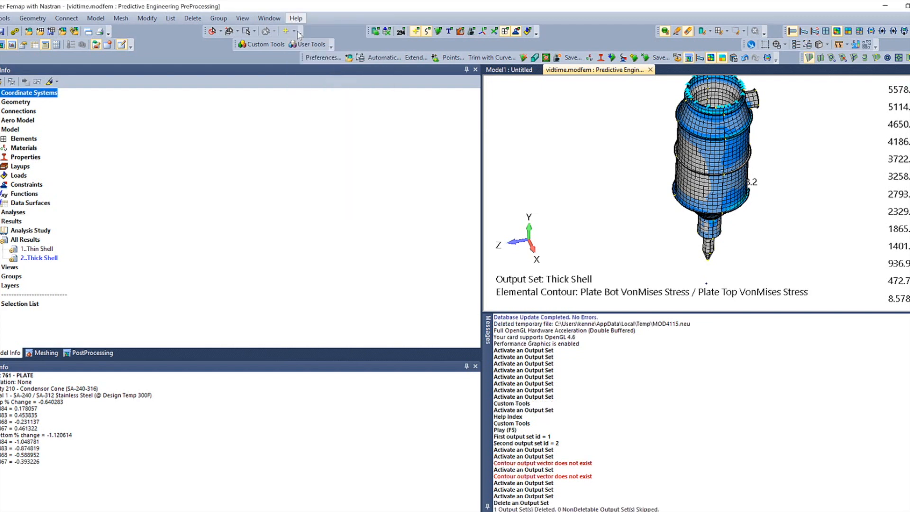
# - Open the FEMAP 2019.1 Help from the Help menu's Help Index
pyautogui.click(295, 18)
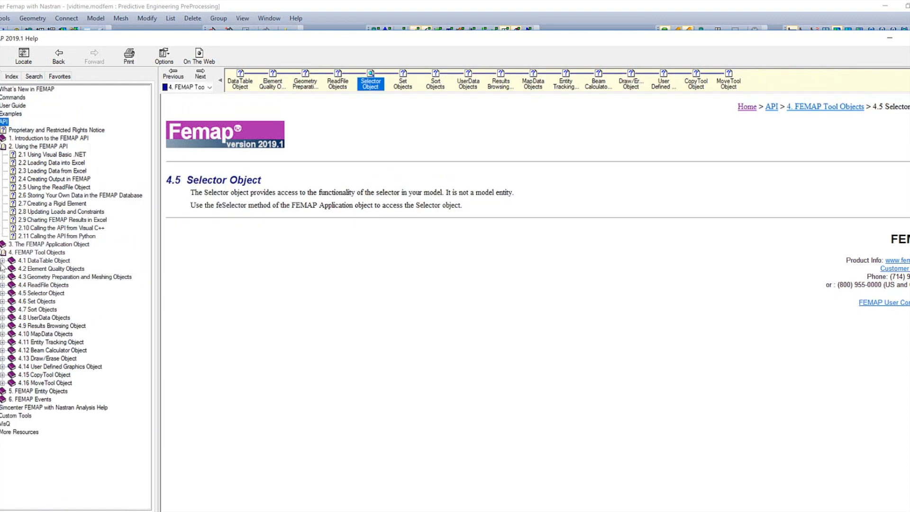
# - Expand Sort Object Methods under 4.7 Sort Objects and read the GetReal method page
pyautogui.click(4, 310)
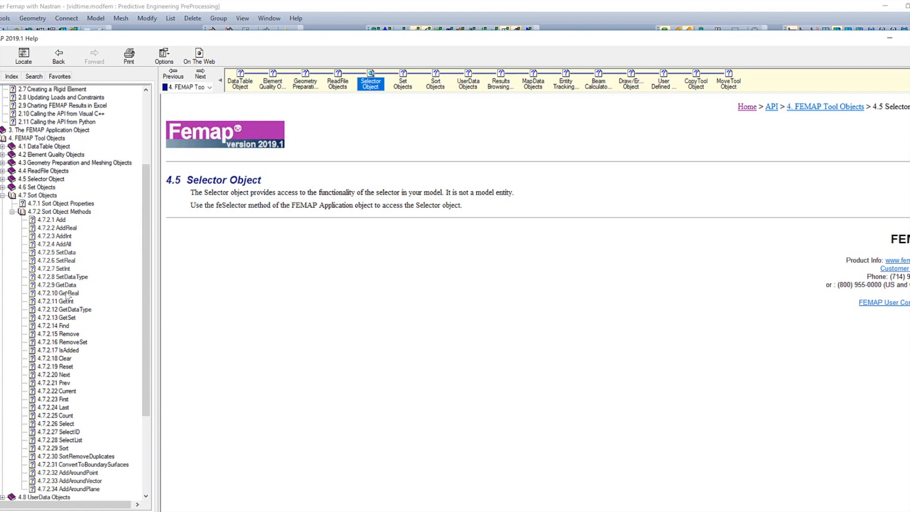
pyautogui.click(57, 294)
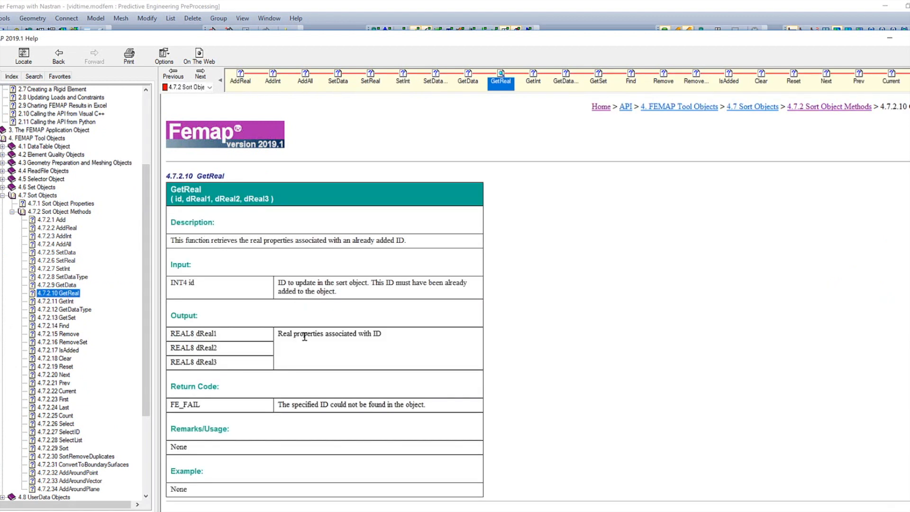
pyautogui.moveTo(302, 364)
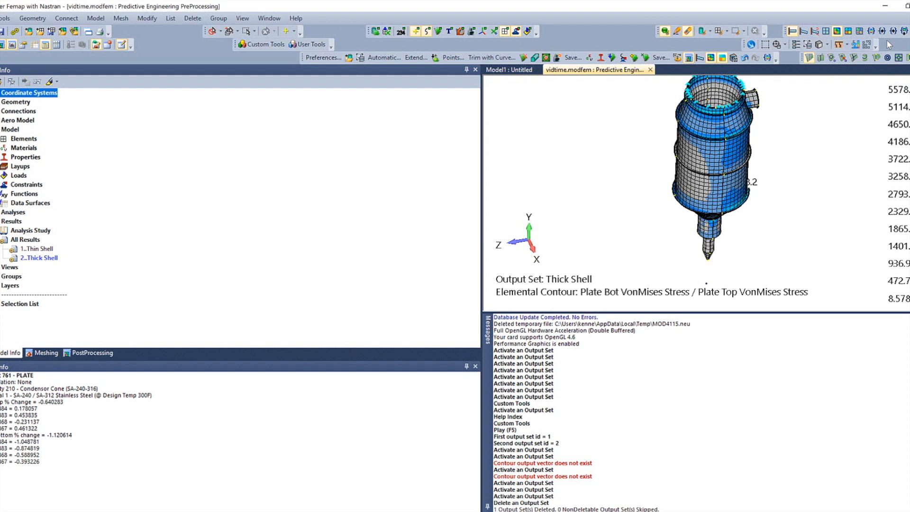
pyautogui.moveTo(254, 44)
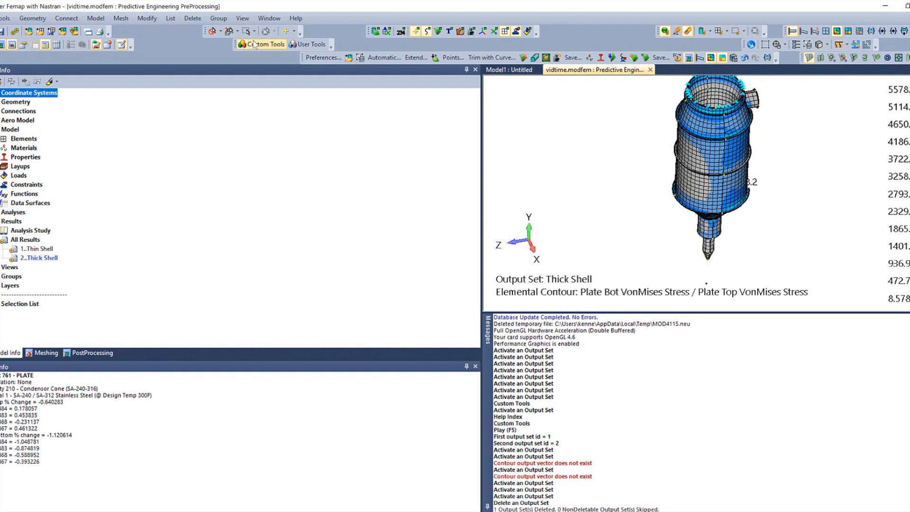
pyautogui.click(262, 43)
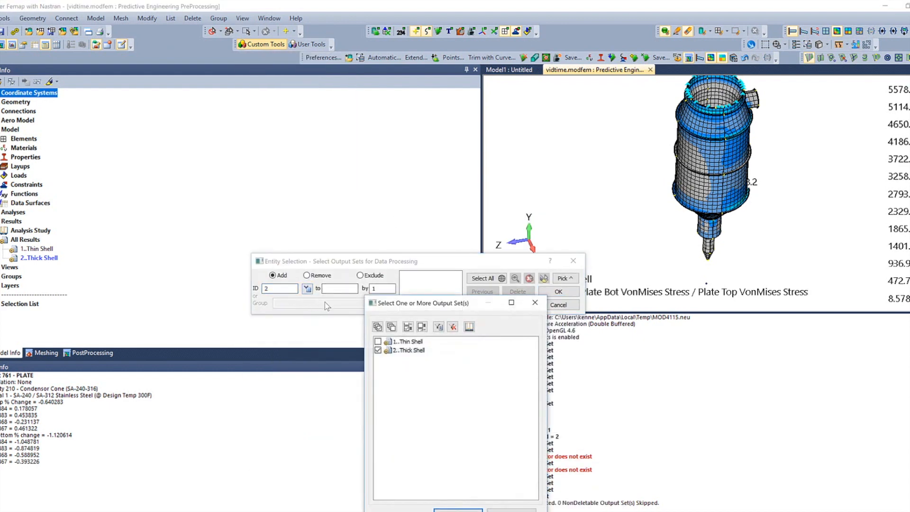
pyautogui.click(559, 291)
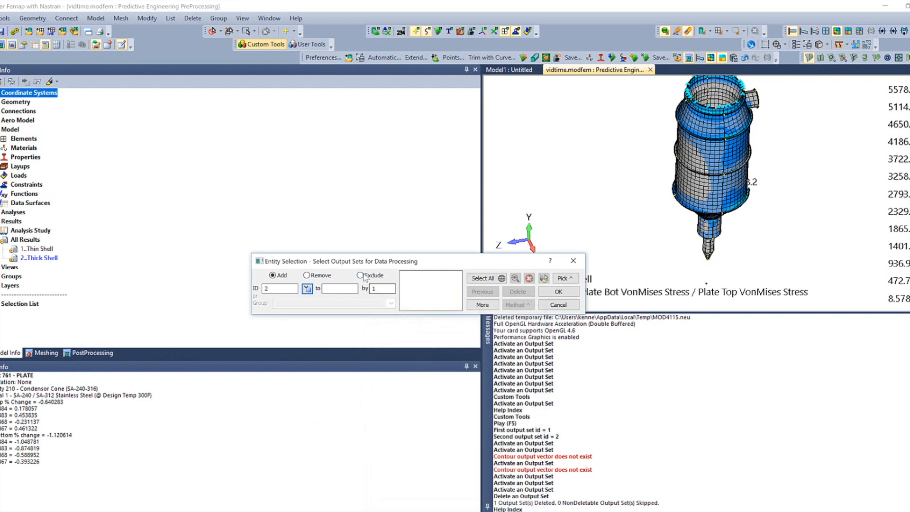
pyautogui.moveTo(559, 304)
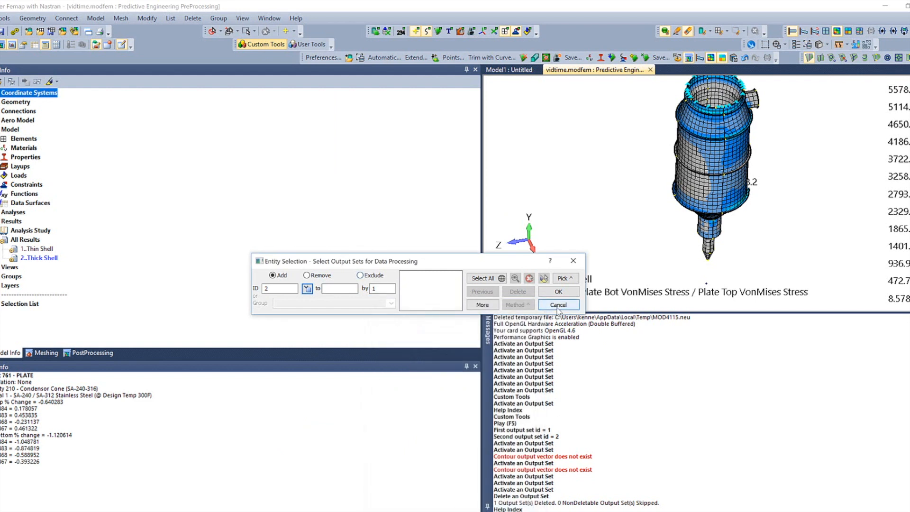
pyautogui.click(557, 305)
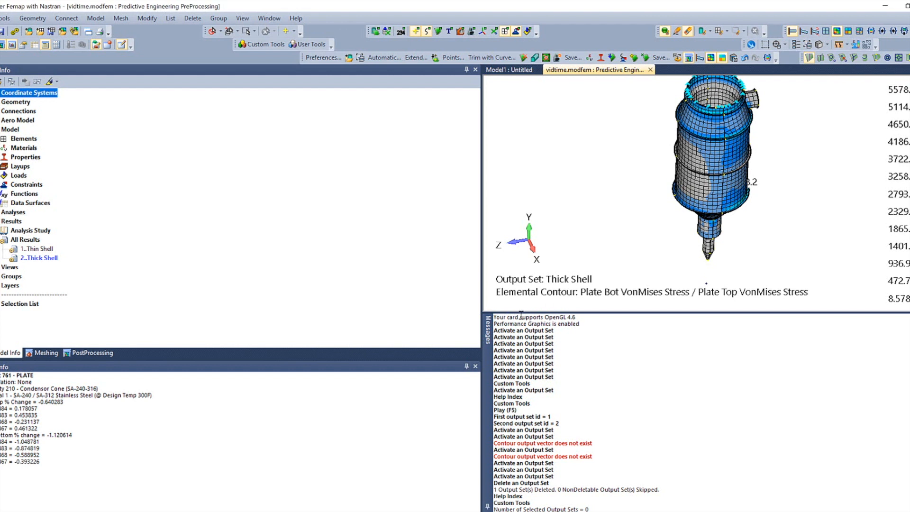
pyautogui.moveTo(300, 409)
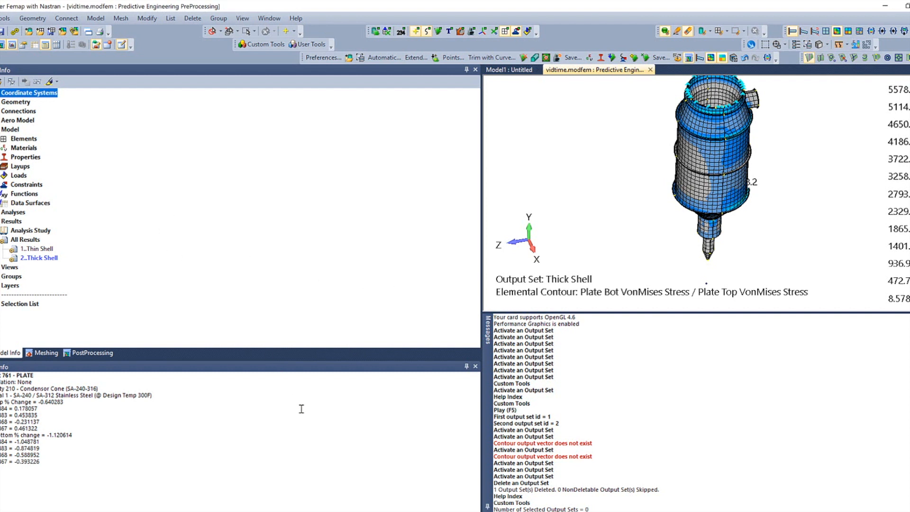
# - Browse File Explorer to the C:\Program Files\Siemens\Femap 2019.1\api folder
pyautogui.click(265, 45)
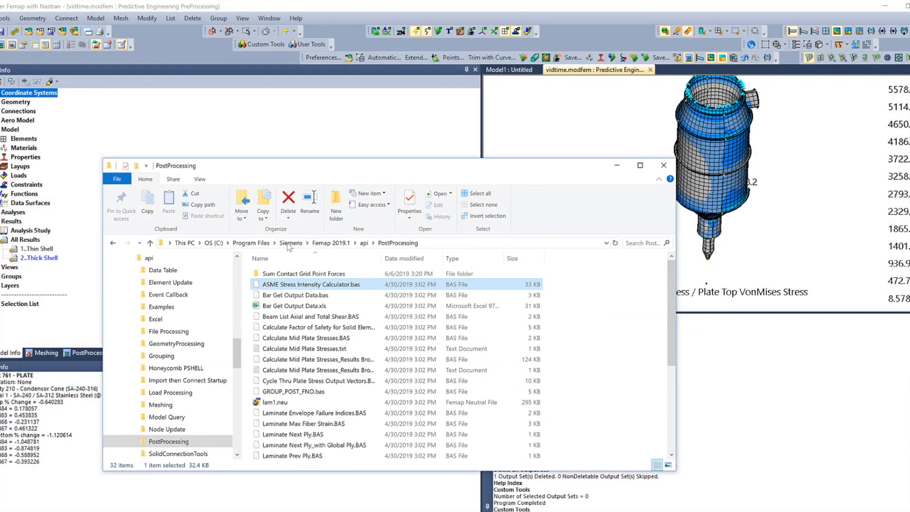
pyautogui.click(331, 243)
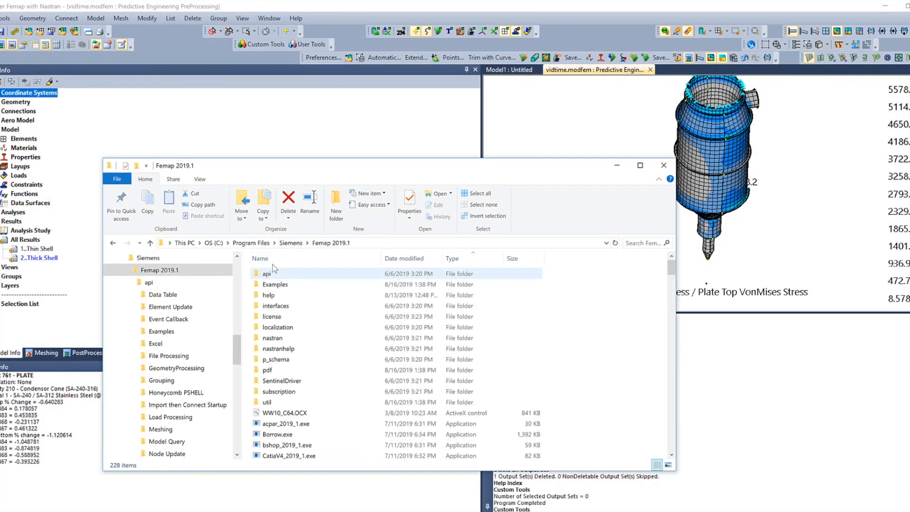
pyautogui.click(267, 274)
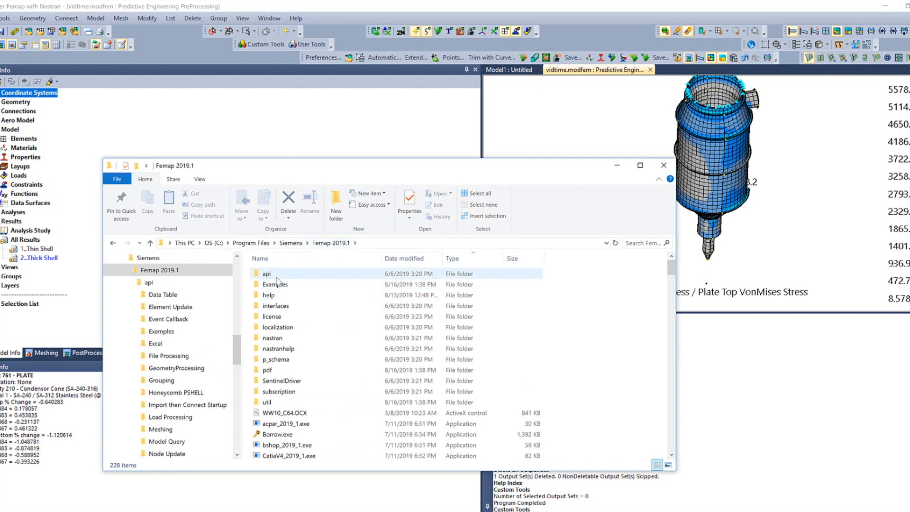
pyautogui.doubleClick(267, 274)
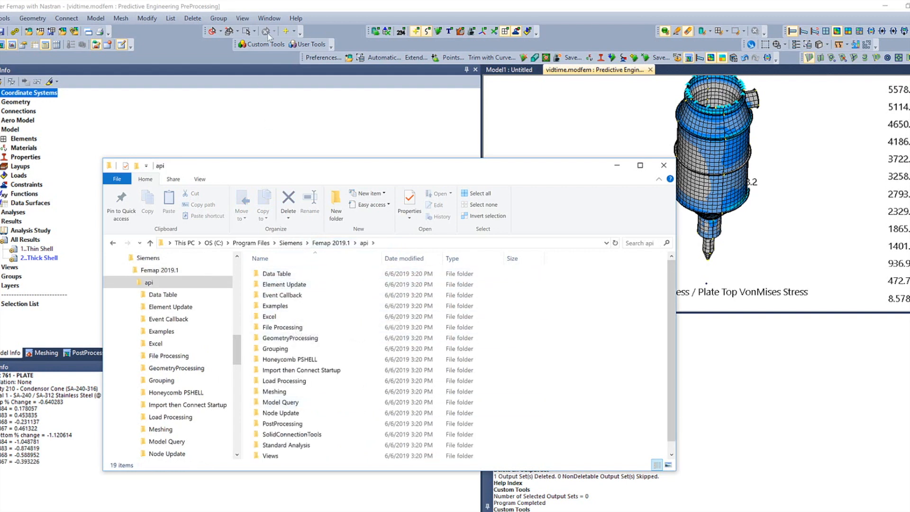
# - Open the PostProcessing folder and the ASME Stress Intensity Calculator script in Notepad++
pyautogui.click(266, 45)
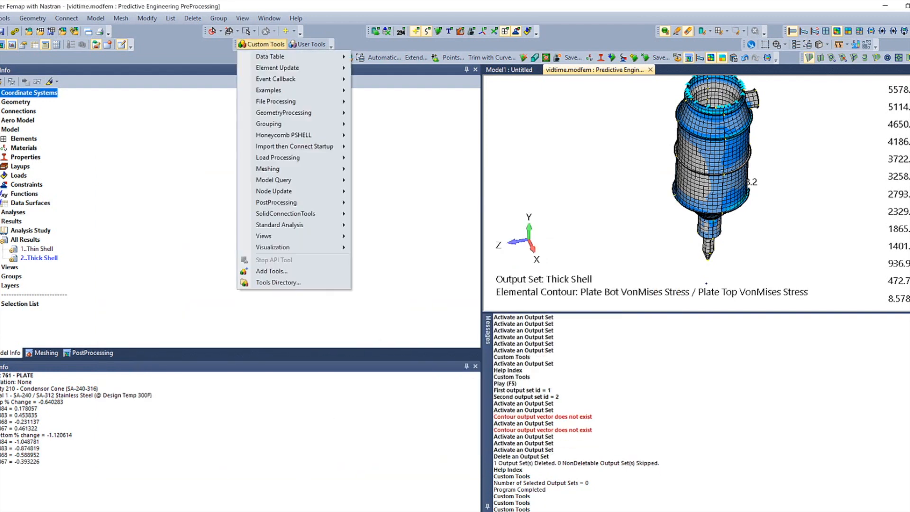
pyautogui.click(278, 283)
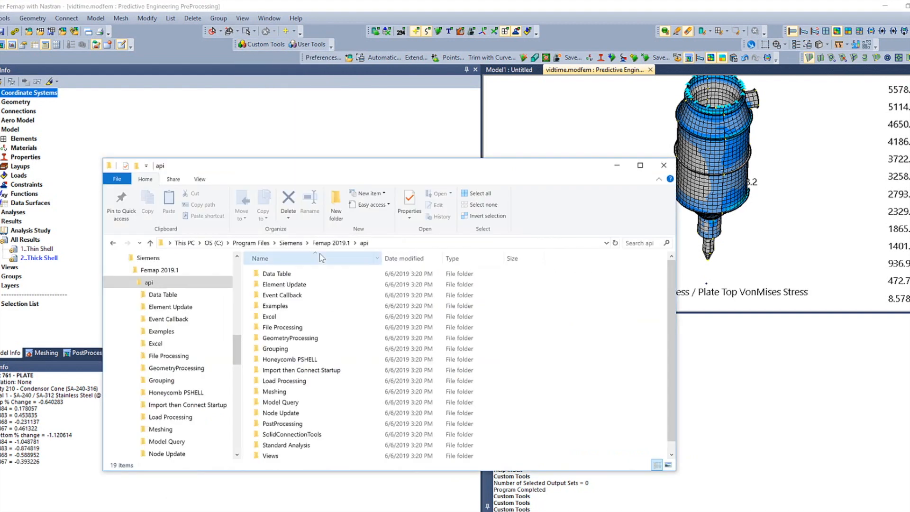
pyautogui.click(283, 424)
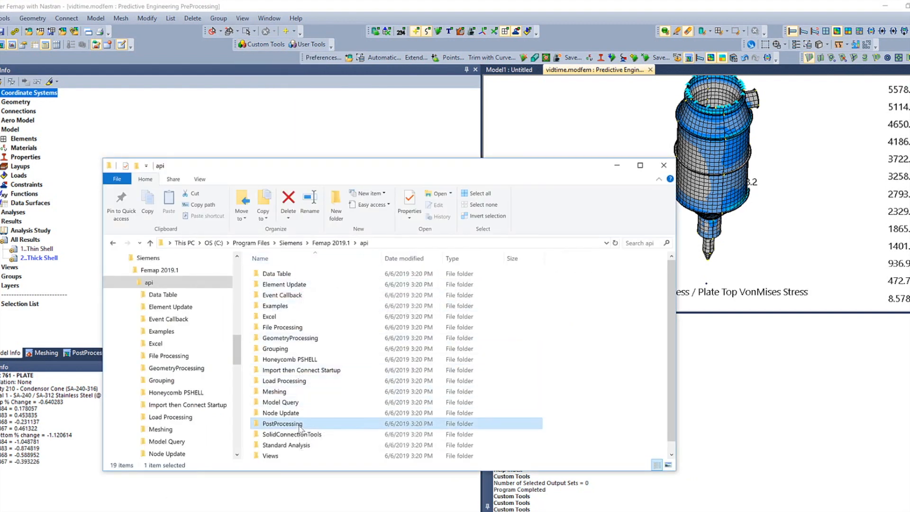
pyautogui.doubleClick(282, 423)
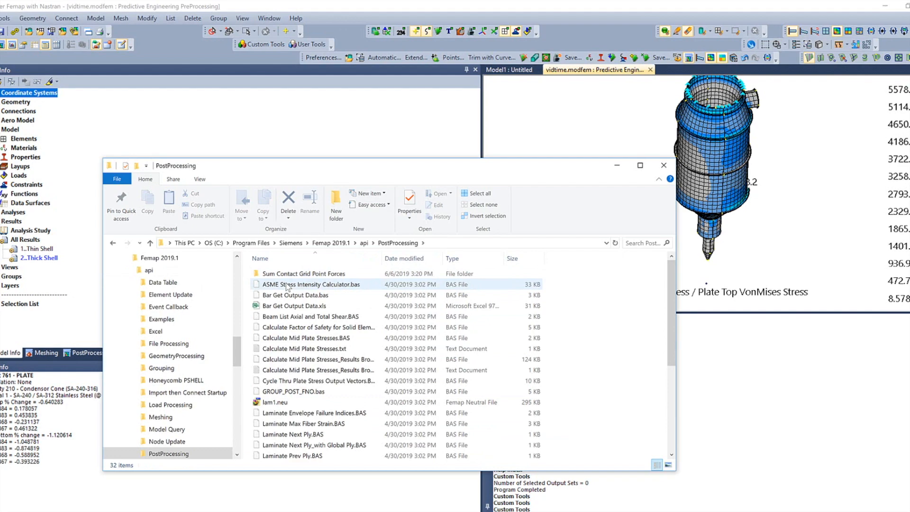
pyautogui.doubleClick(311, 285)
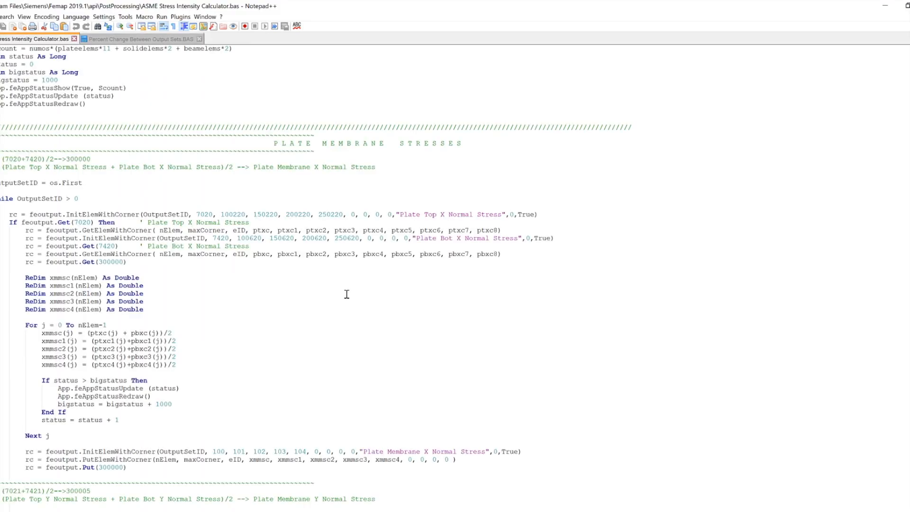
# - Scroll through the ASME Stress Intensity Calculator code, then view Percent Change Between Output Sets
pyautogui.scroll(3)
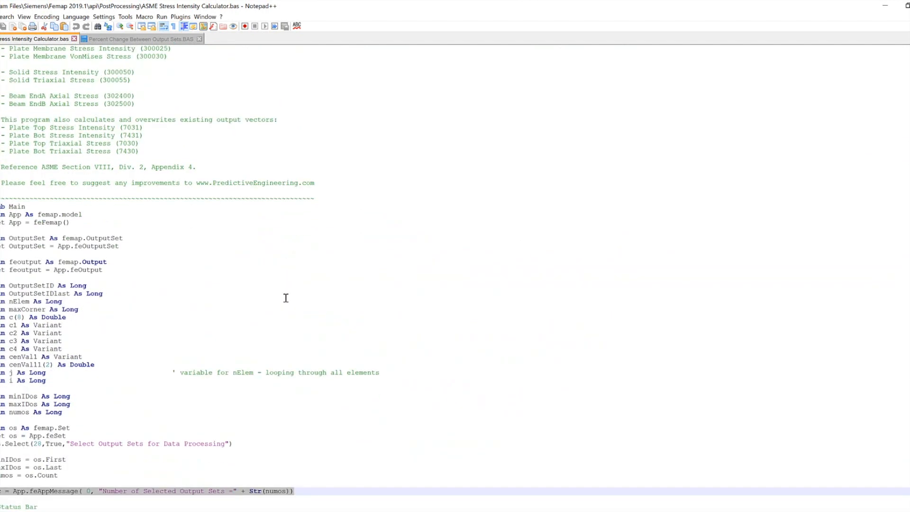
pyautogui.scroll(-3)
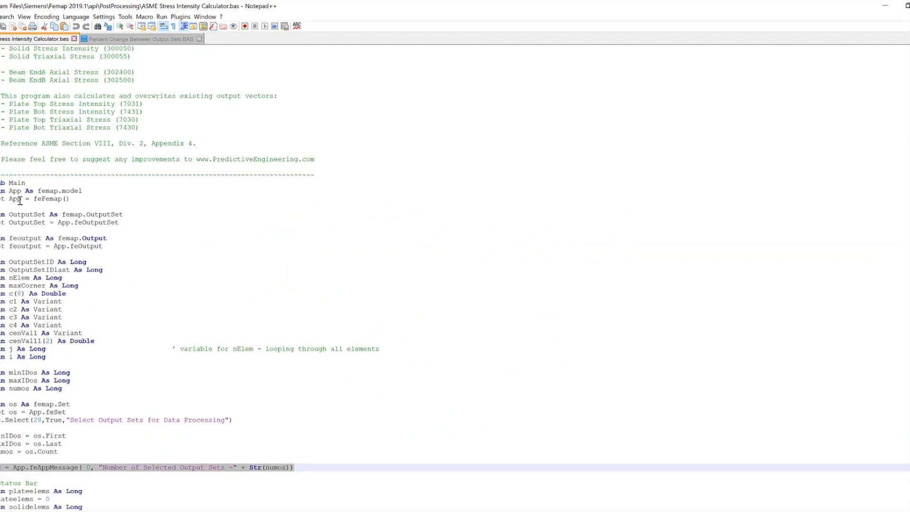
pyautogui.scroll(-3)
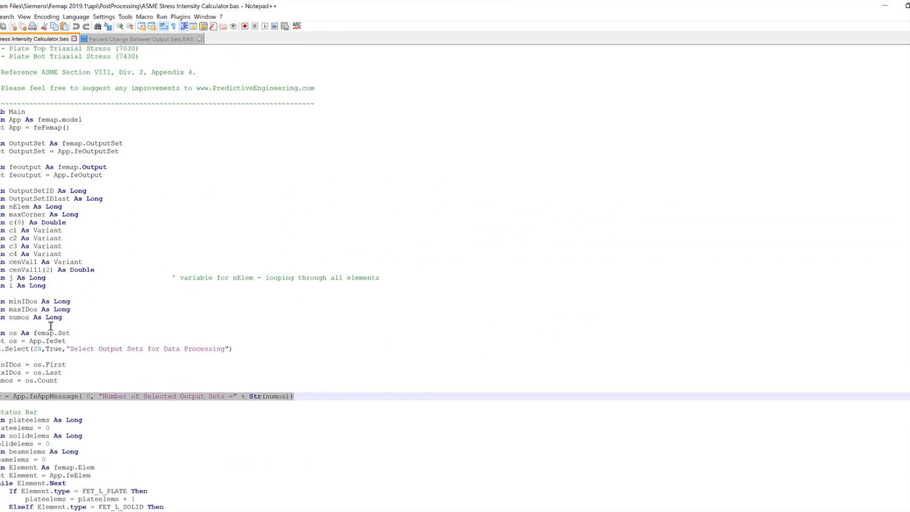
pyautogui.scroll(3)
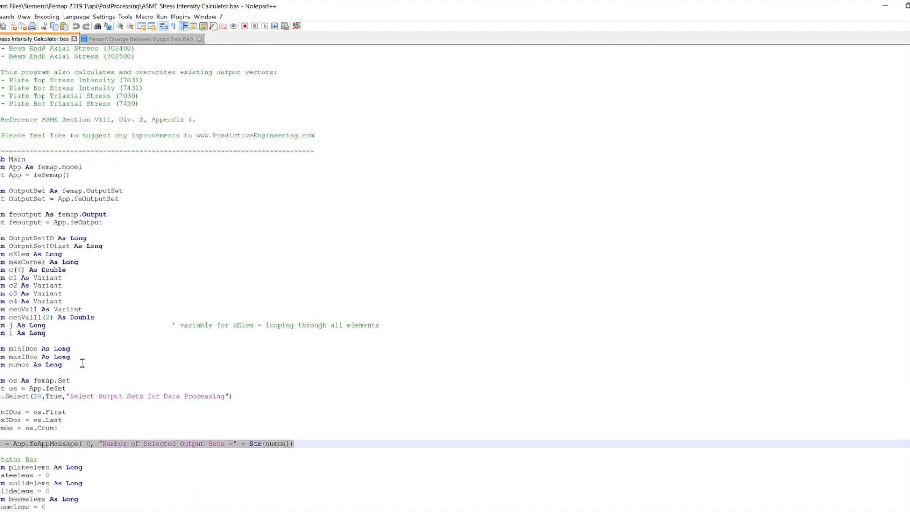
pyautogui.moveTo(90, 370)
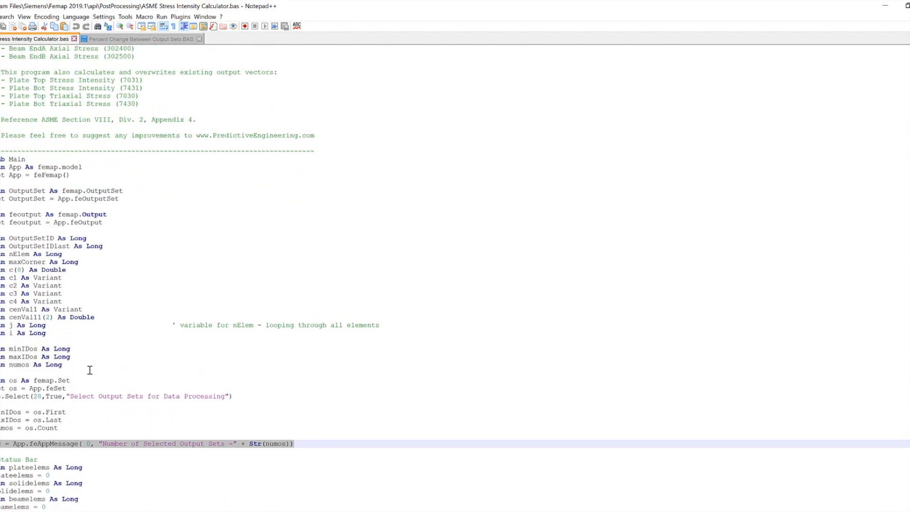
pyautogui.scroll(-3)
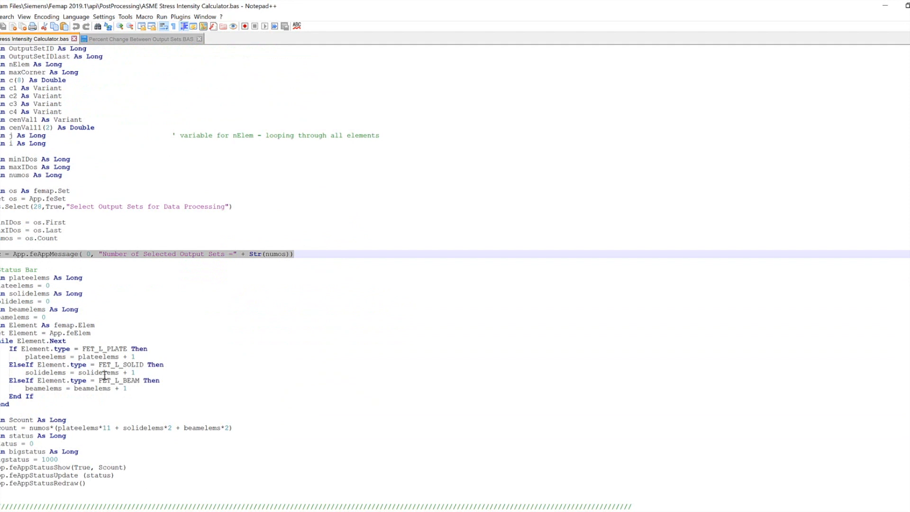
pyautogui.scroll(-3)
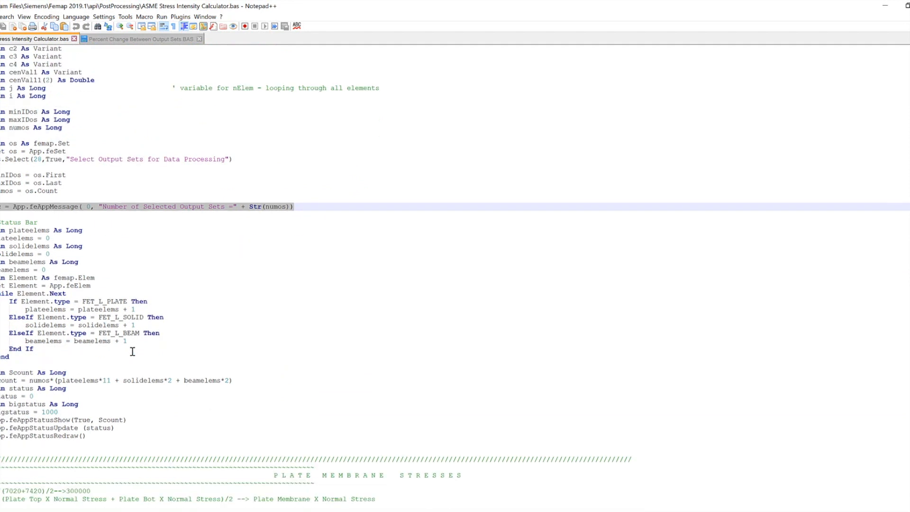
pyautogui.moveTo(26, 215)
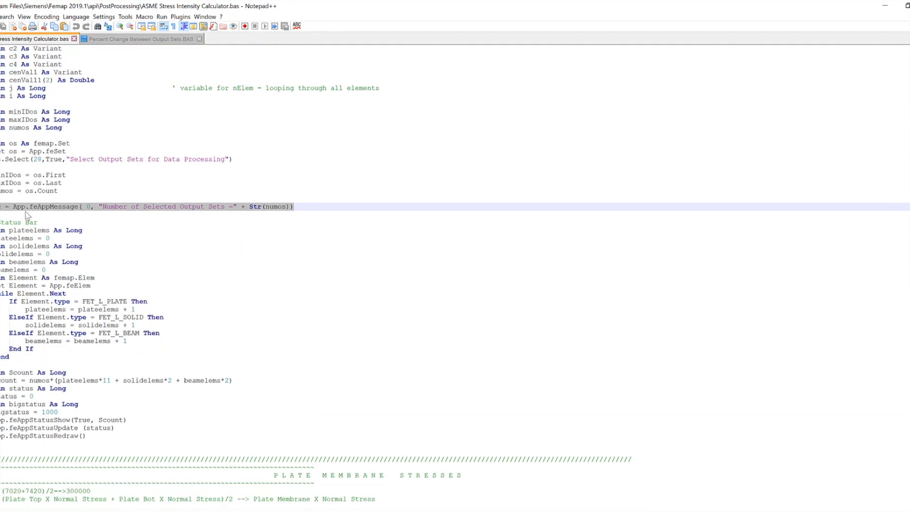
pyautogui.scroll(-3)
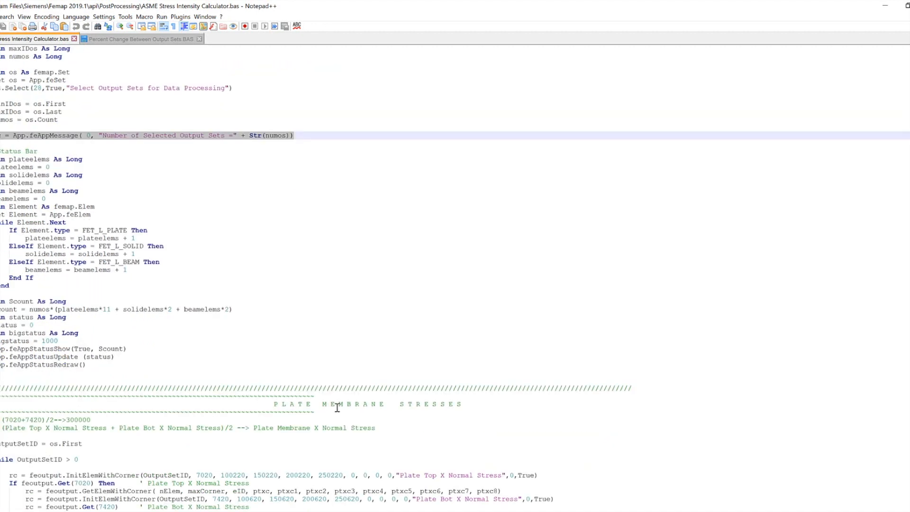
pyautogui.moveTo(41, 412)
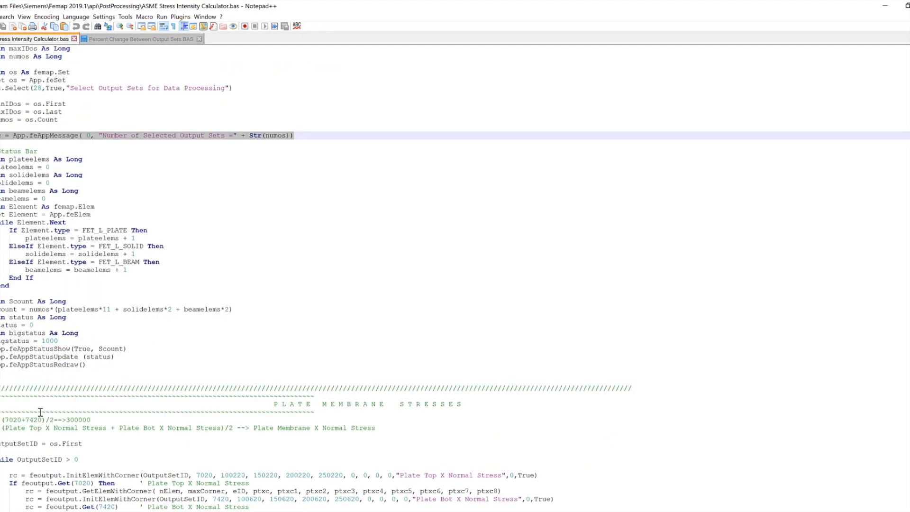
pyautogui.scroll(-3)
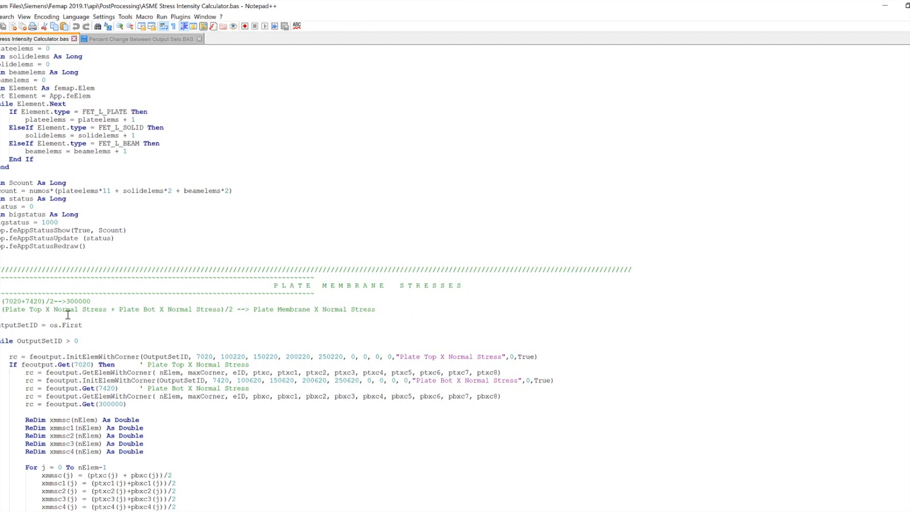
pyautogui.moveTo(190, 306)
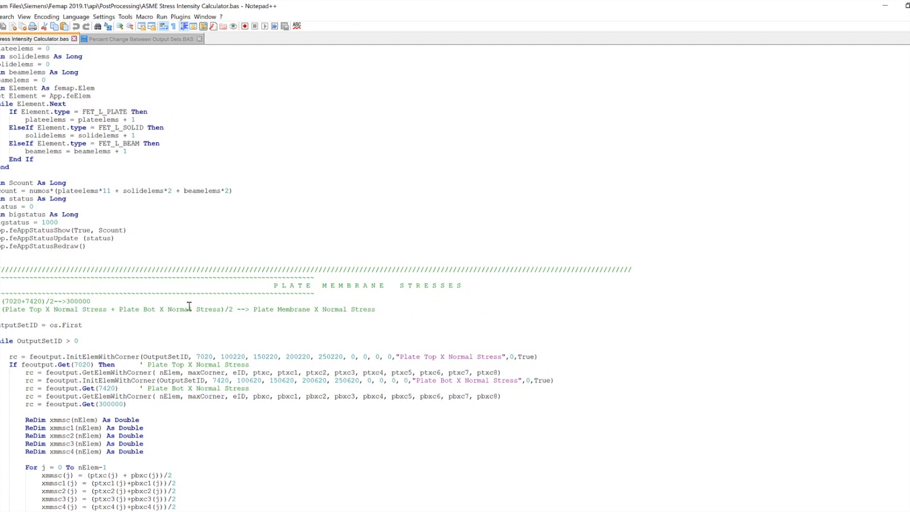
pyautogui.moveTo(213, 313)
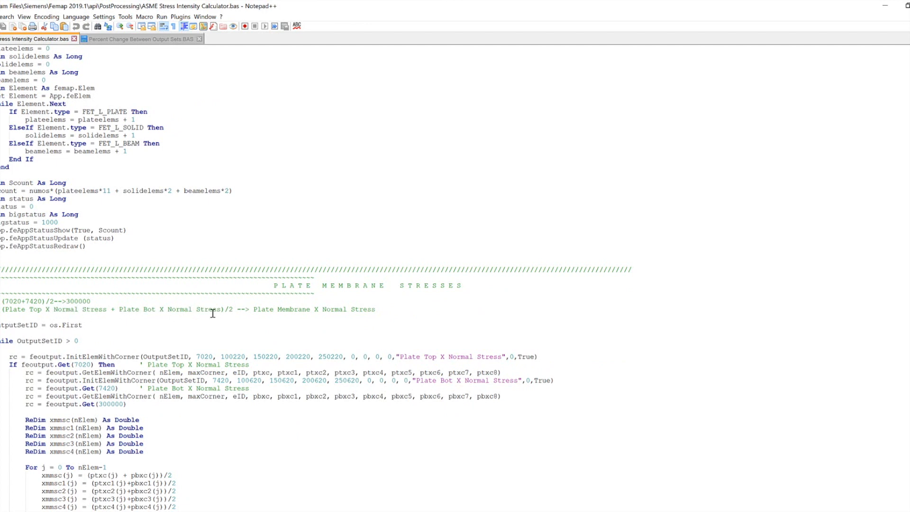
pyautogui.moveTo(296, 322)
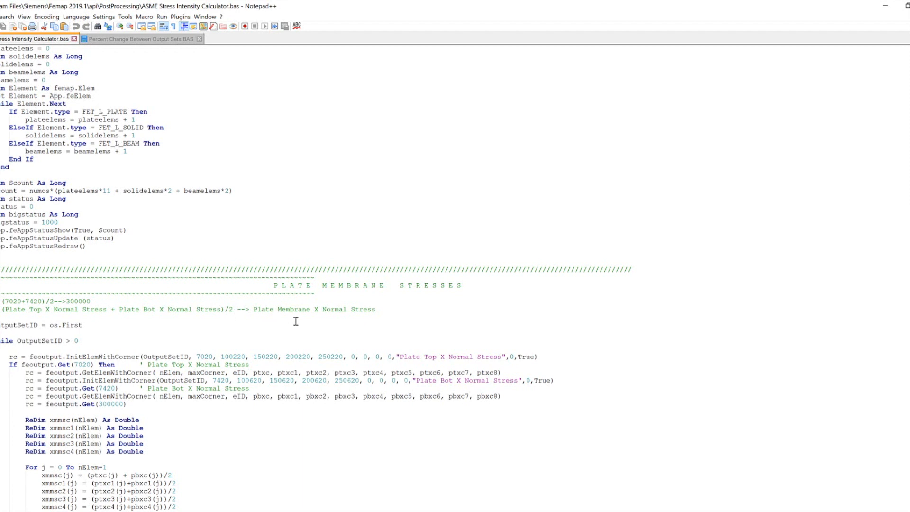
pyautogui.moveTo(367, 321)
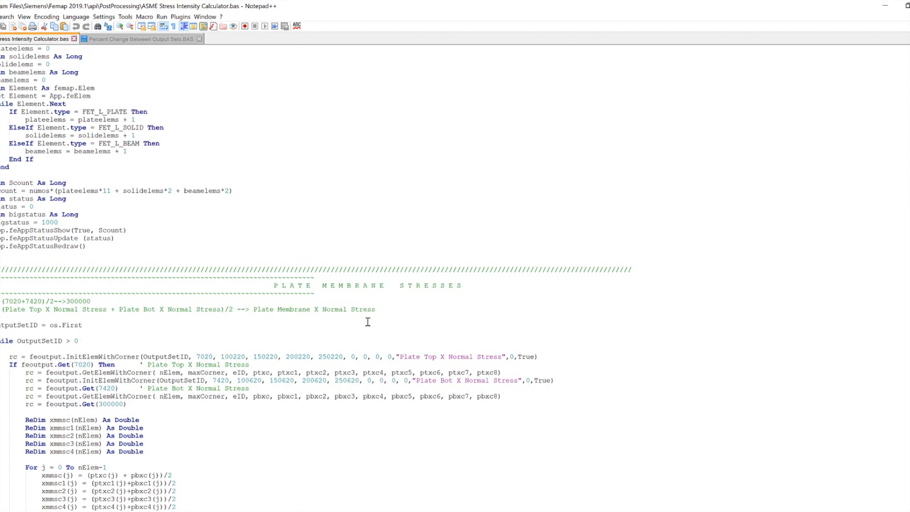
pyautogui.scroll(-3)
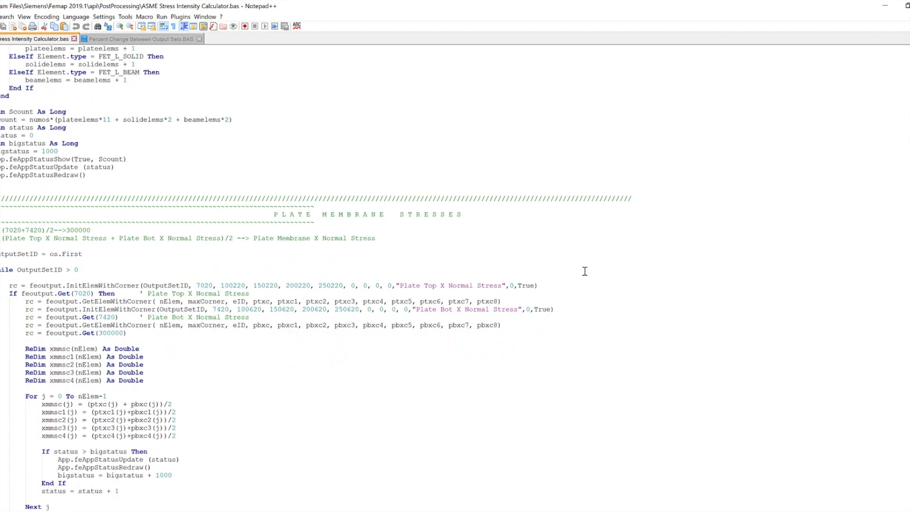
pyautogui.scroll(-3)
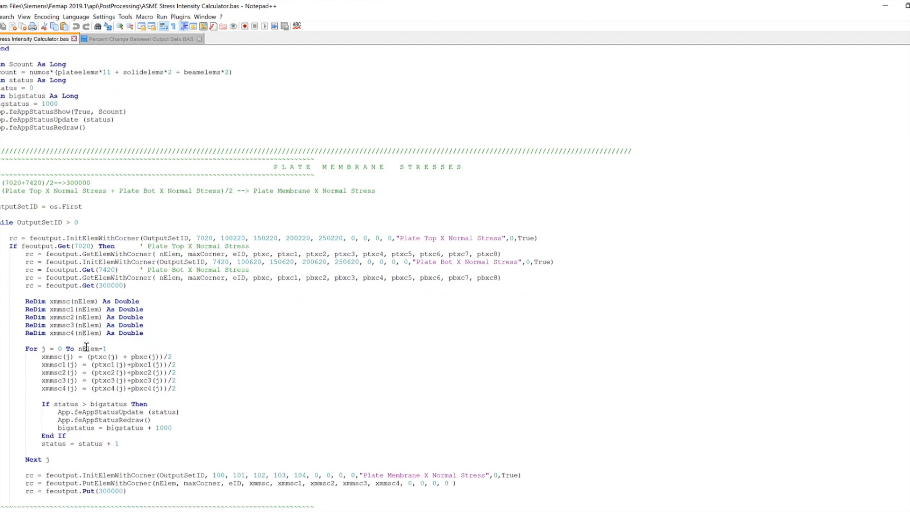
pyautogui.scroll(3)
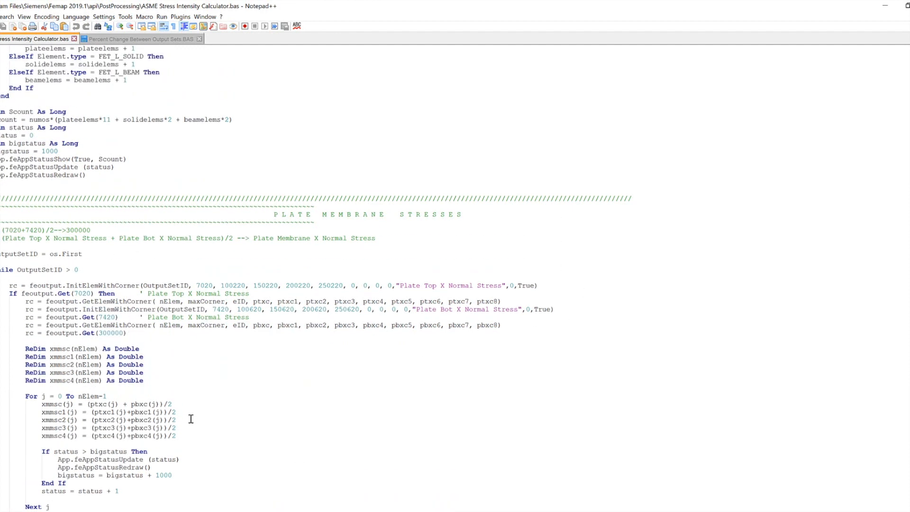
pyautogui.moveTo(176, 336)
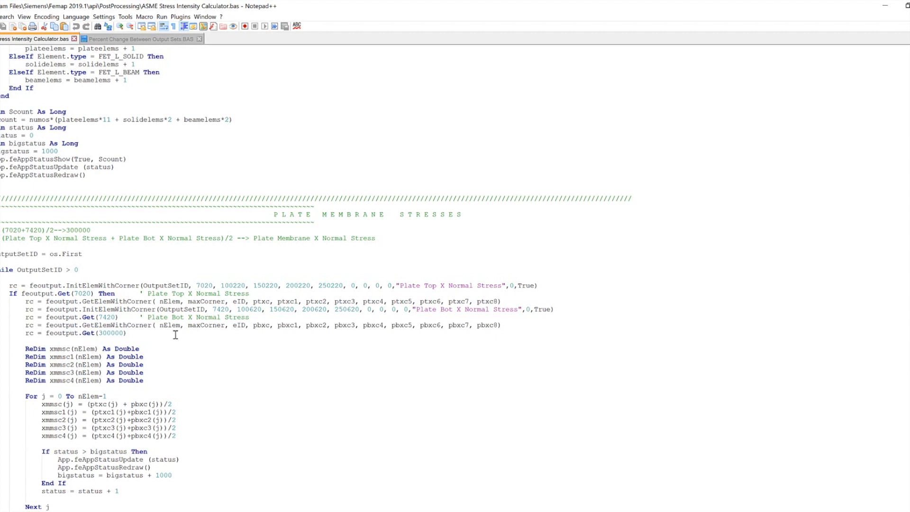
pyautogui.click(140, 38)
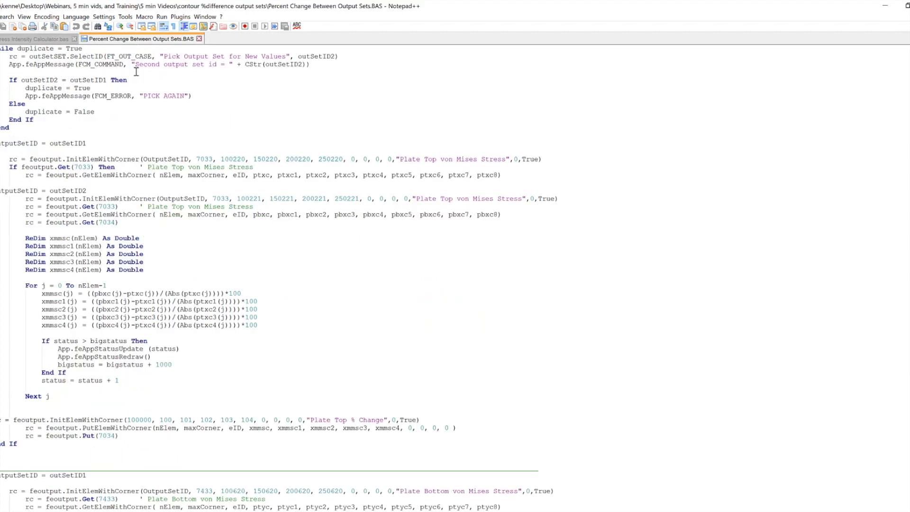
# - Compare Percent Change Between Output Sets.BAS against the ASME tab, reviewing its output-set picking loop
pyautogui.scroll(3)
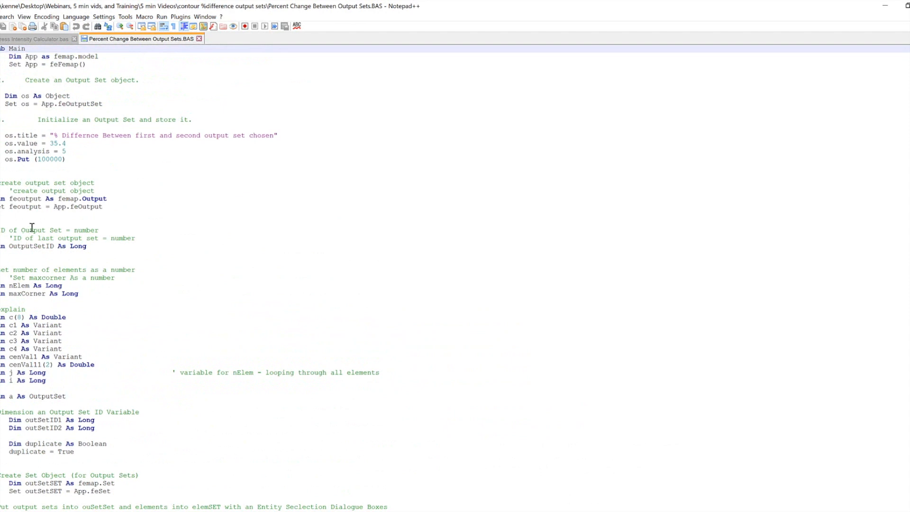
pyautogui.scroll(-3)
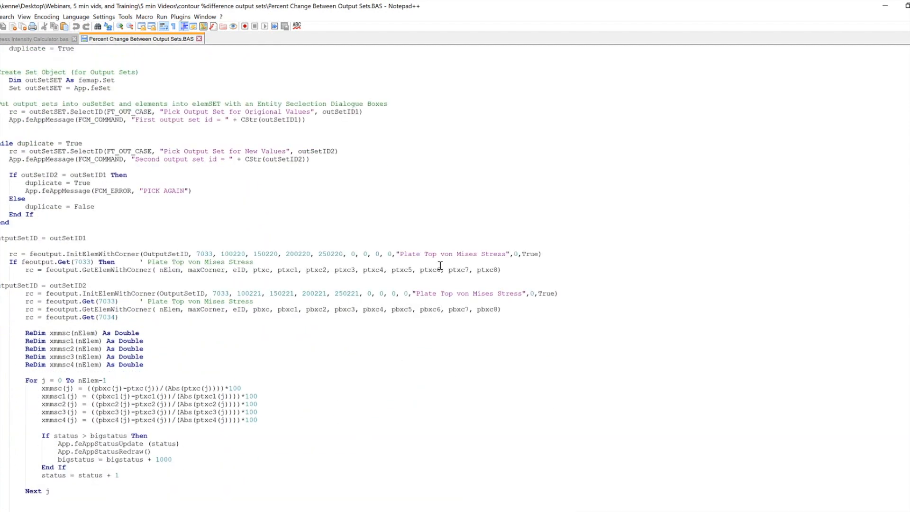
pyautogui.click(34, 38)
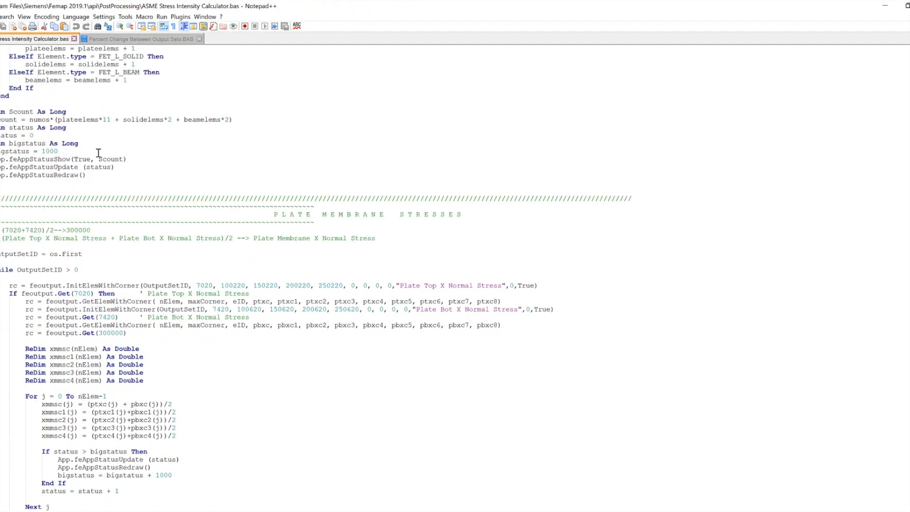
pyautogui.scroll(3)
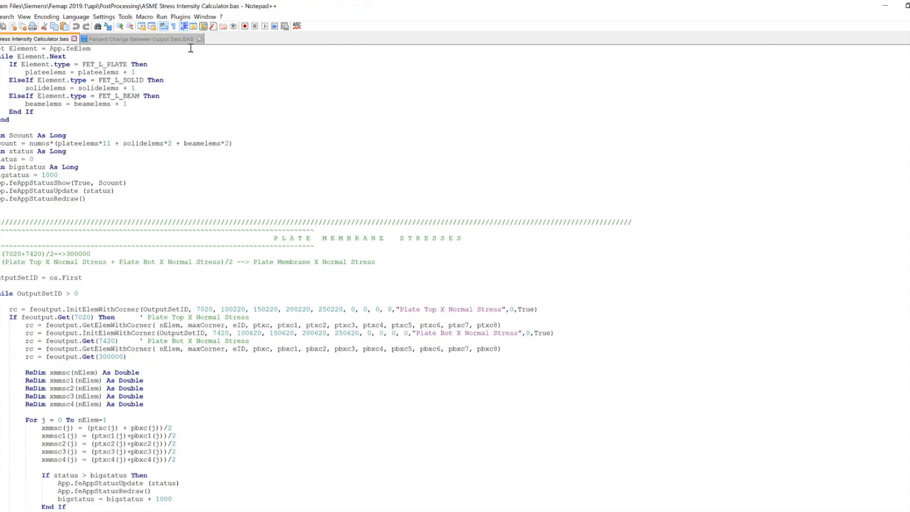
pyautogui.click(139, 38)
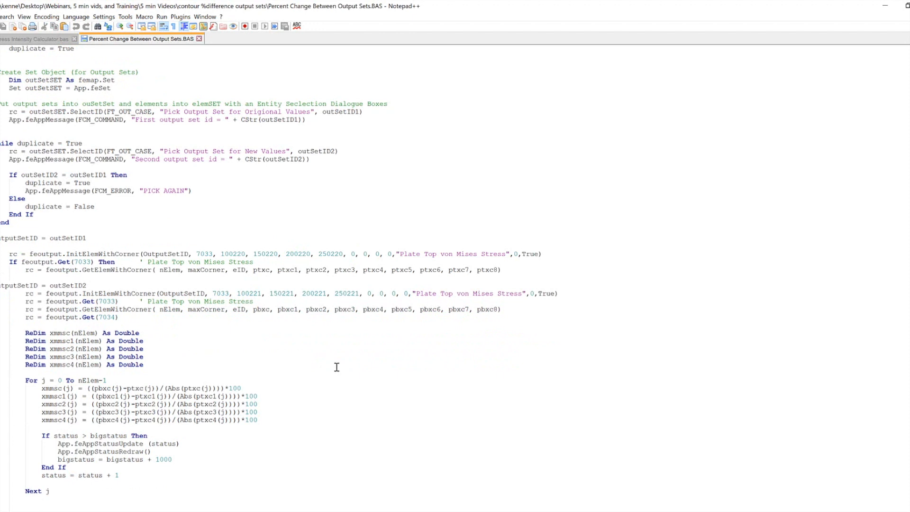
pyautogui.moveTo(103, 297)
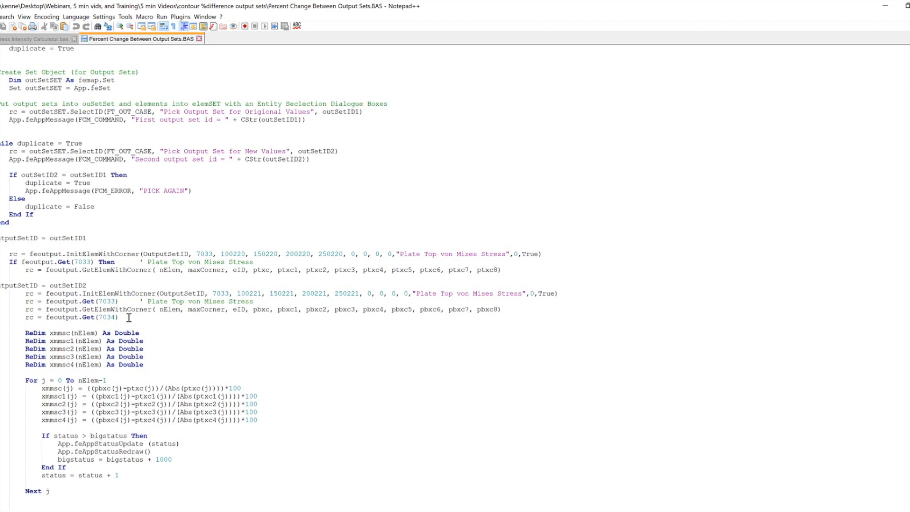
pyautogui.scroll(3)
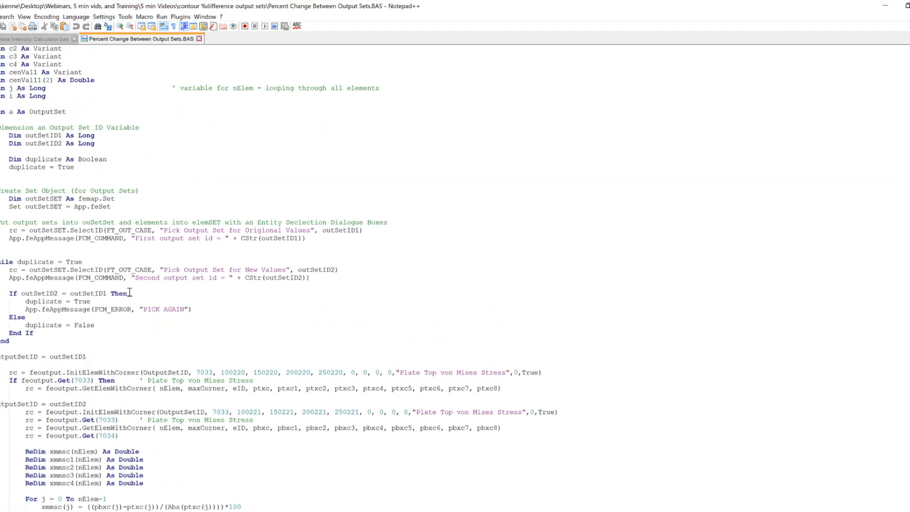
pyautogui.moveTo(194, 232)
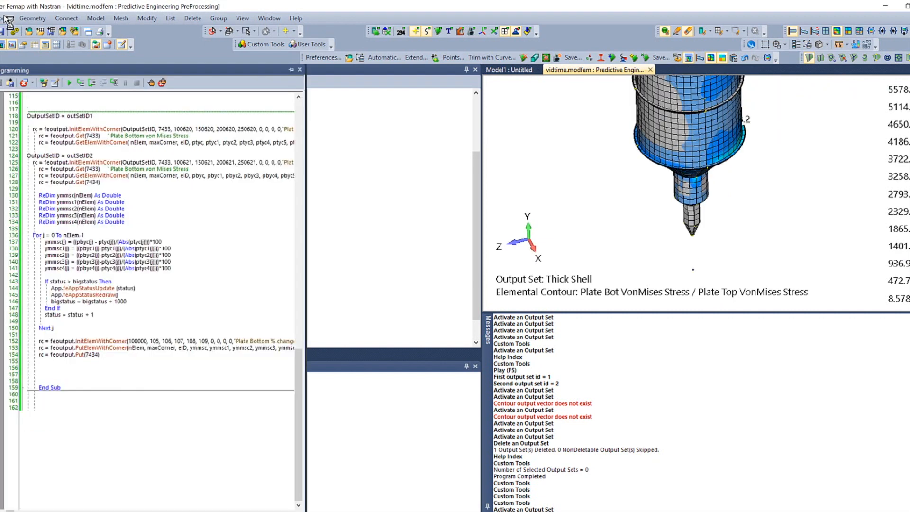
# - Show the API Programming editor via Tools > Programming > API Programming
pyautogui.click(6, 18)
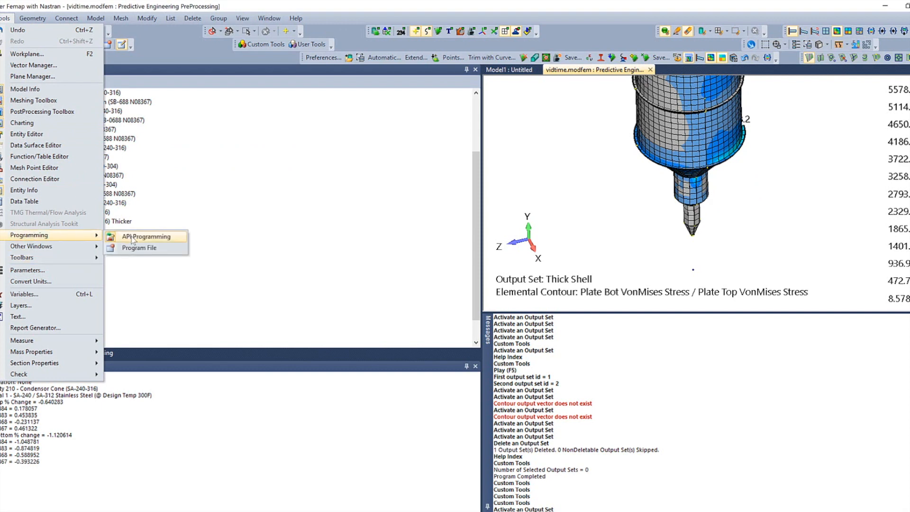
pyautogui.click(146, 236)
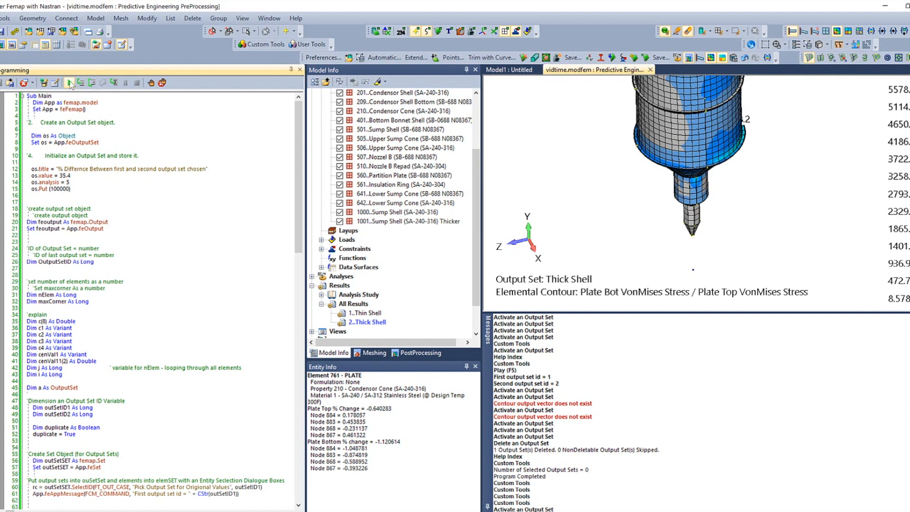
# - Run the macro with 1..Thin Shell as original and 2..Thick Shell as new values
pyautogui.click(69, 83)
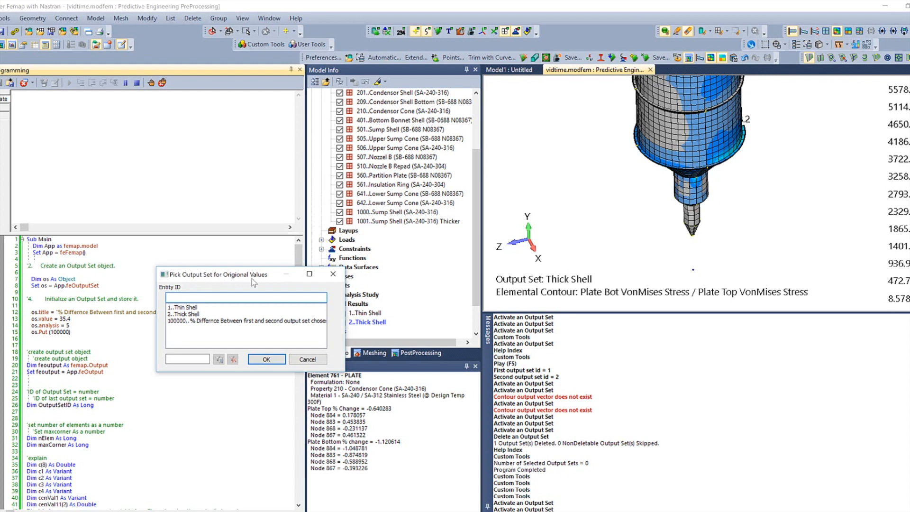
pyautogui.click(184, 307)
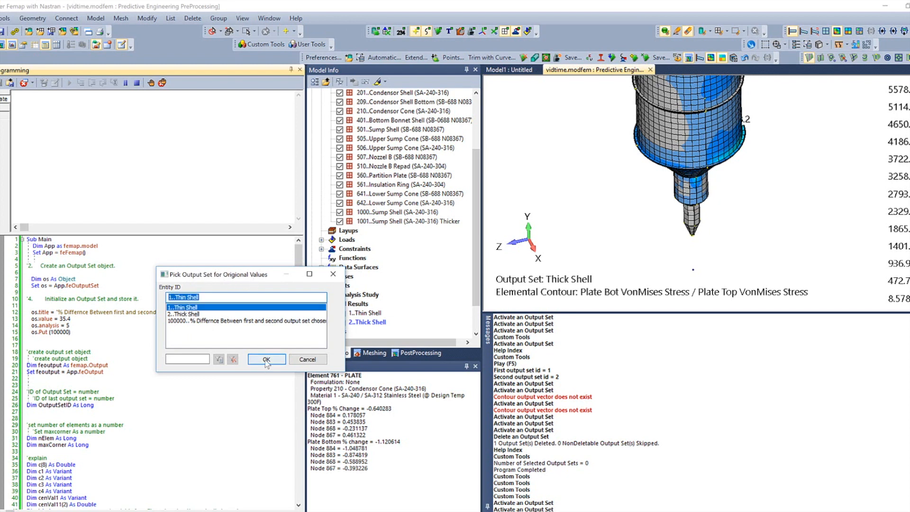
pyautogui.click(267, 359)
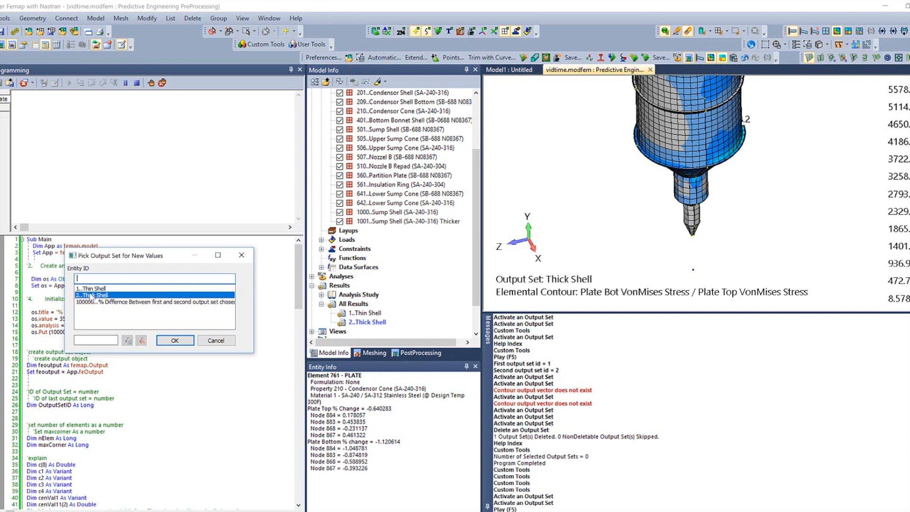
pyautogui.click(174, 341)
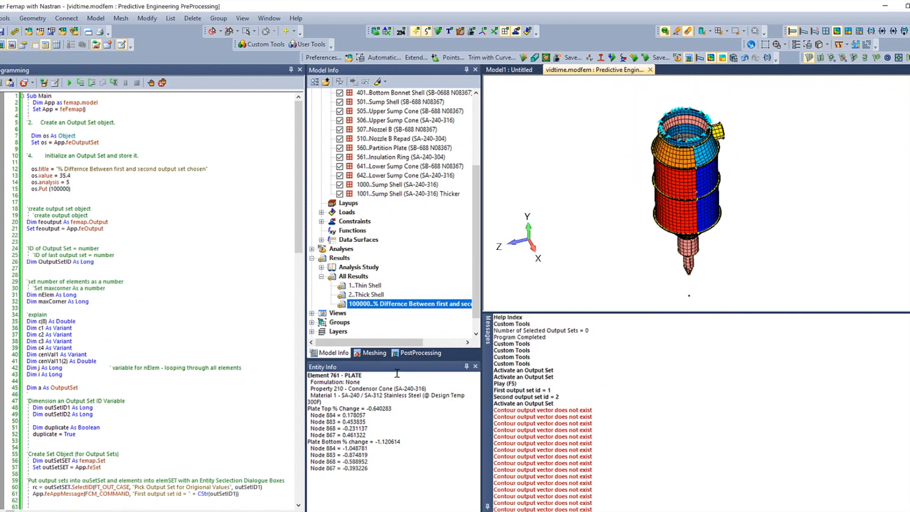
# - In the PostProcessing Toolbox, contour output vector 7034..Plate Top % Change
pyautogui.click(419, 353)
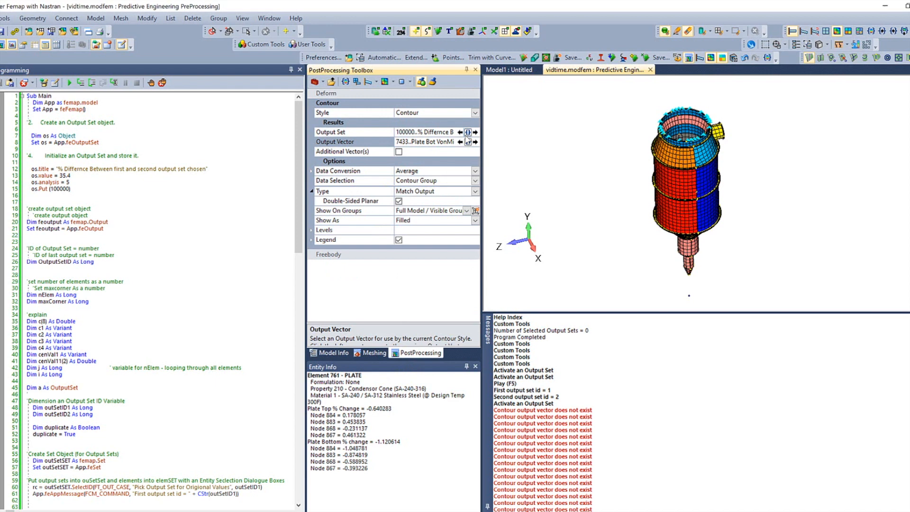
pyautogui.click(476, 141)
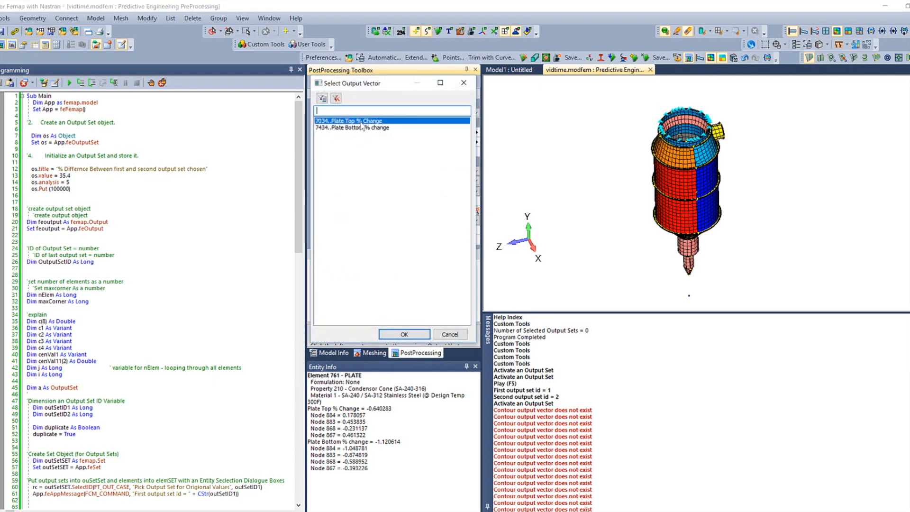
pyautogui.click(404, 334)
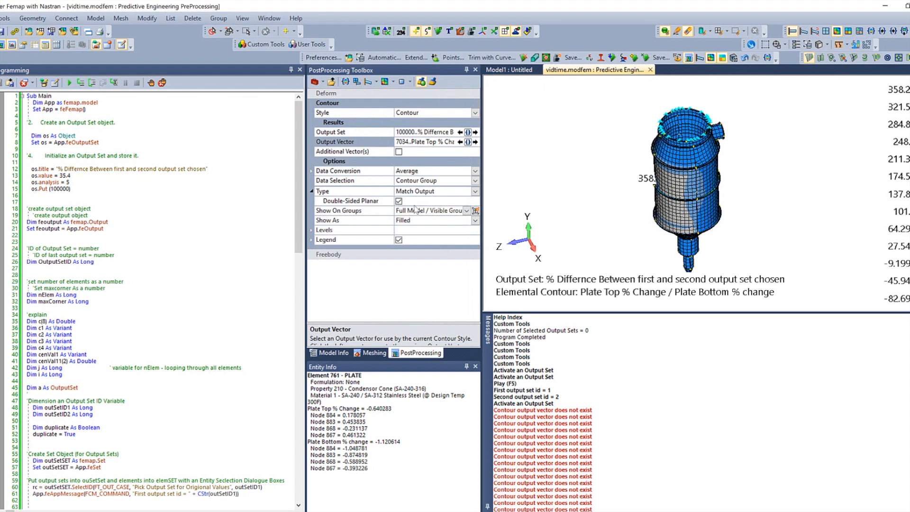